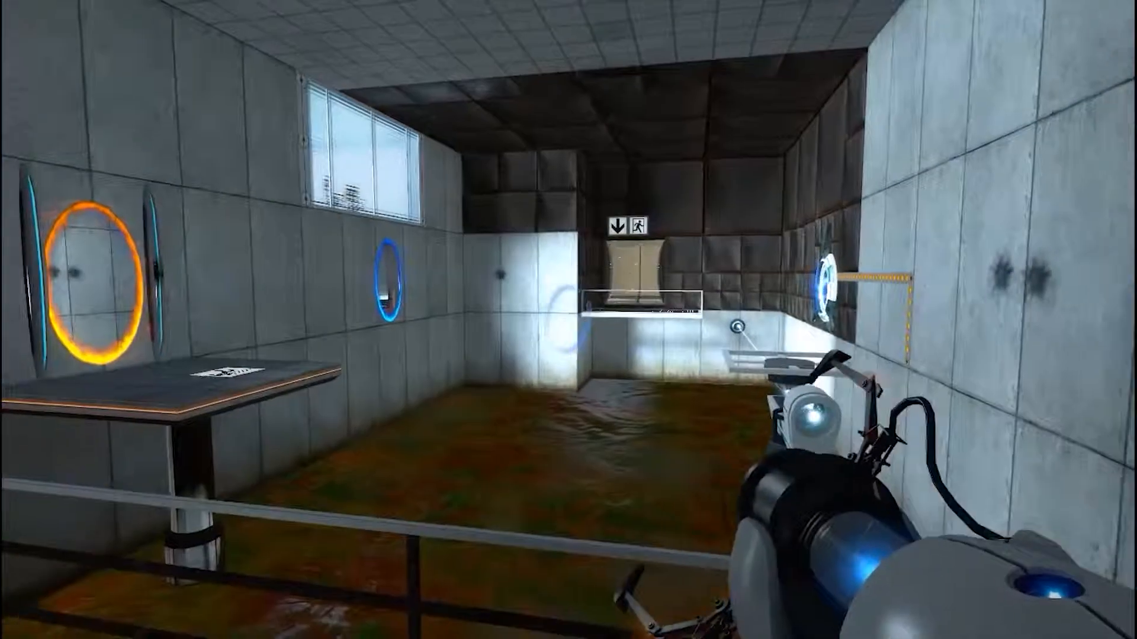
{"action": "mouse_move", "coordinate": [569, 320]}
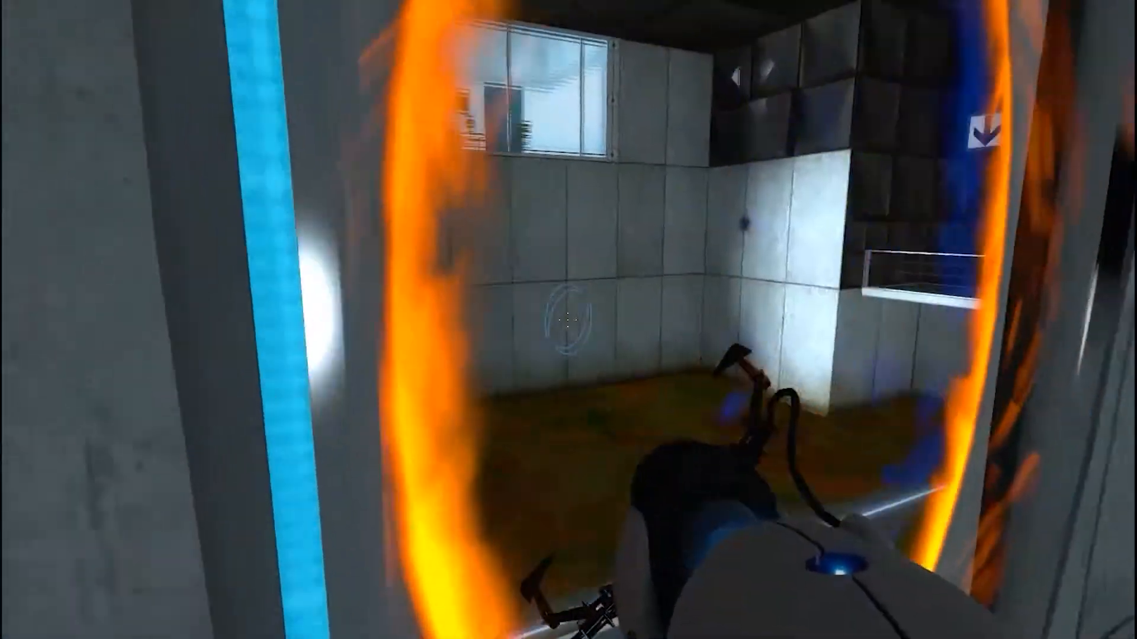
{"action": "mouse_move", "coordinate": [569, 320]}
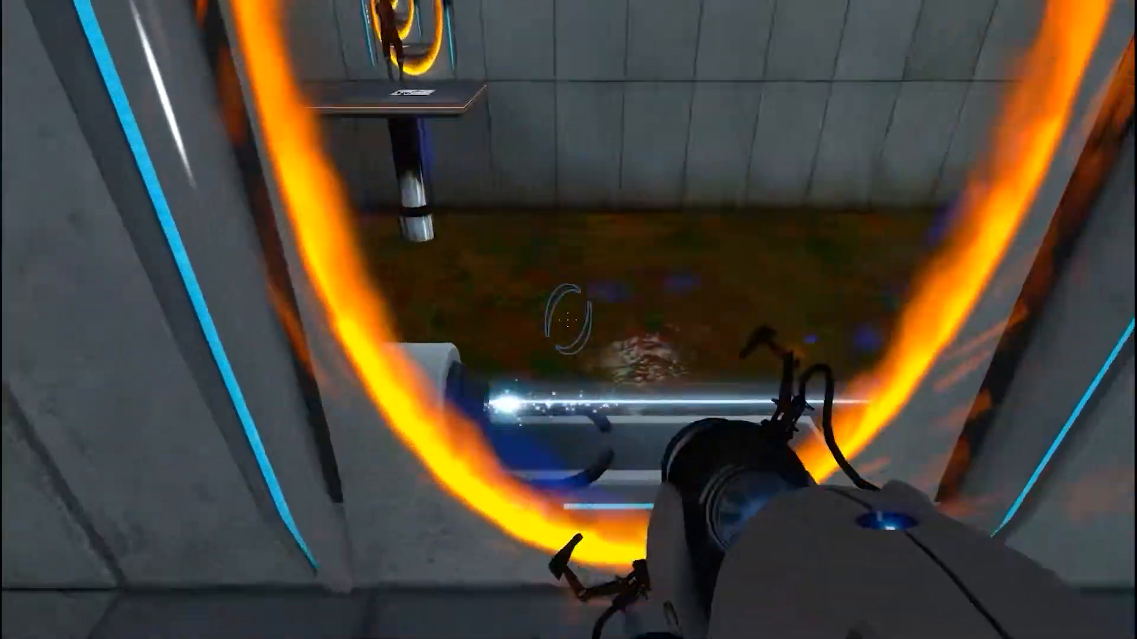